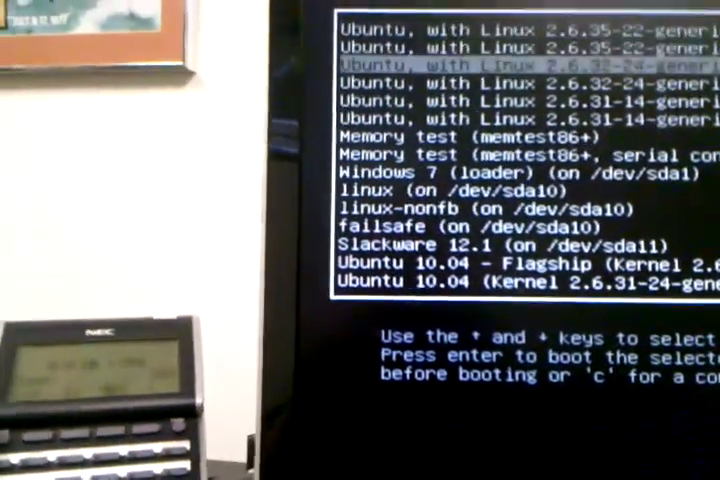
# Step: Move the highlight down past Chainload into GRUB 2 to the openSUSE and Fedora 13 entries
pyautogui.press('Down')
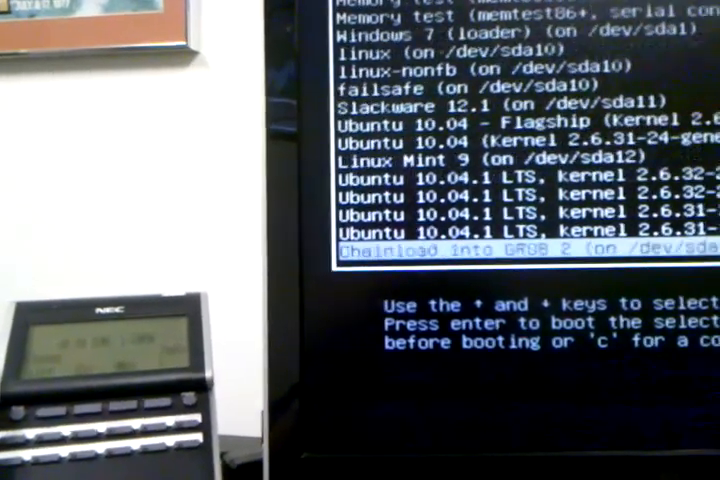
pyautogui.press('Down')
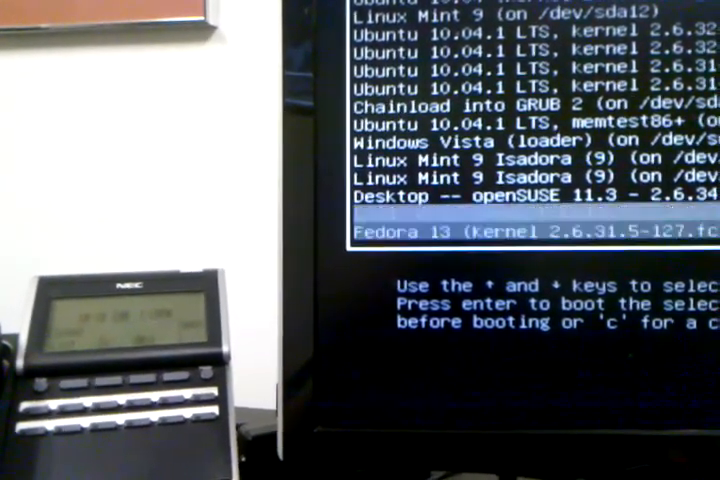
pyautogui.press('Down')
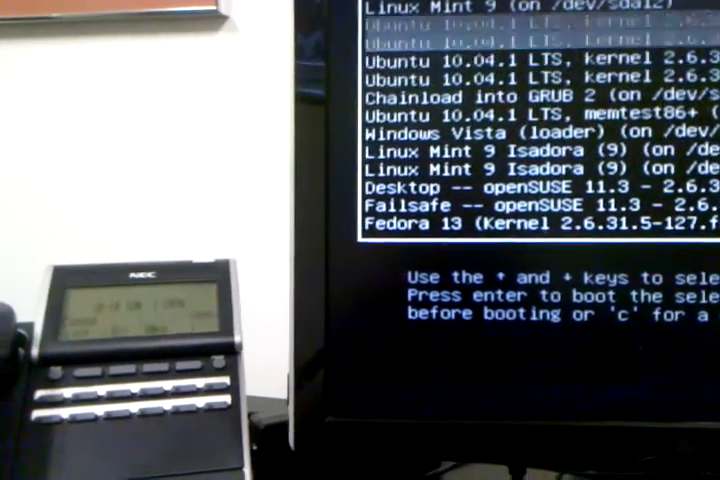
# Step: Move through the Ubuntu 10.04.1 entries, leaving the highlight on 'failsafe (on /dev/sda10)'
pyautogui.scroll(3)
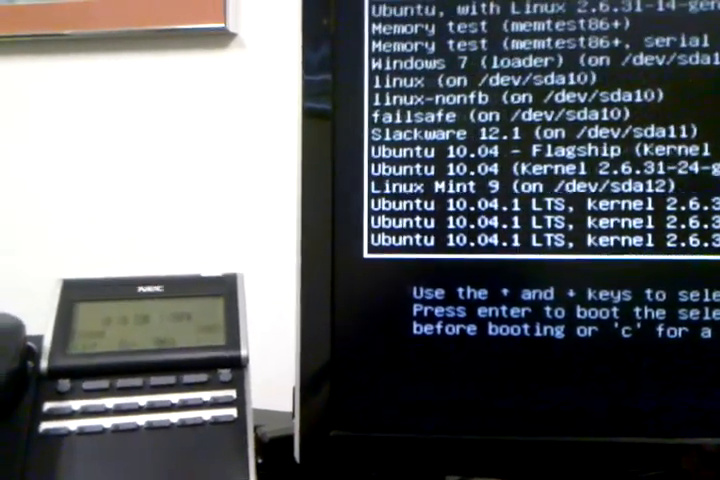
pyautogui.scroll(3)
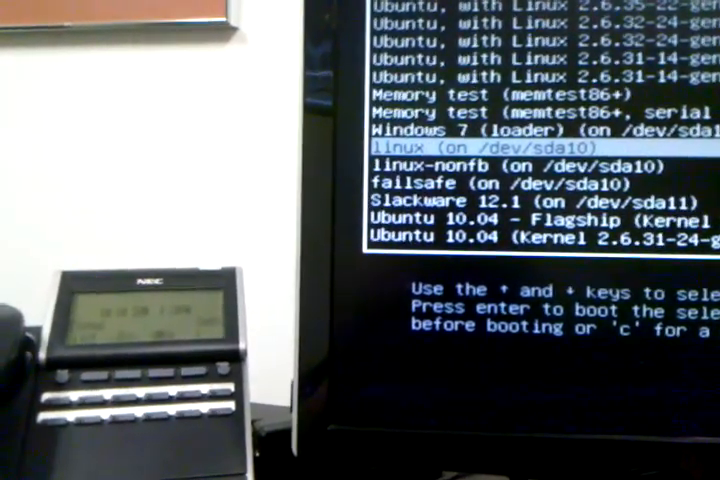
pyautogui.press('Down')
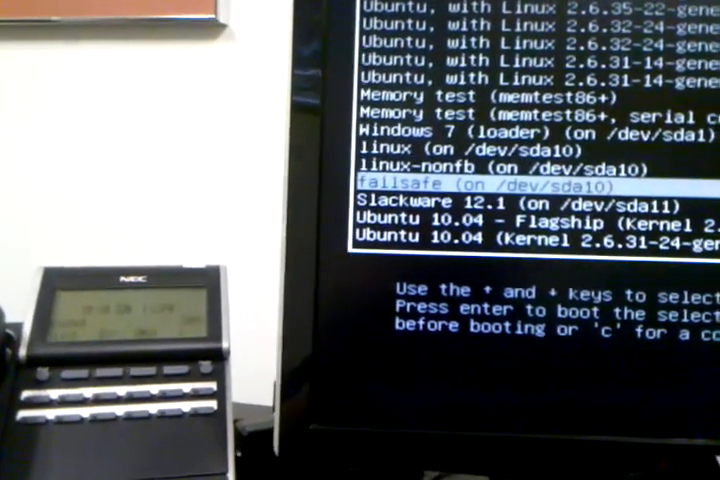
pyautogui.scroll(-3)
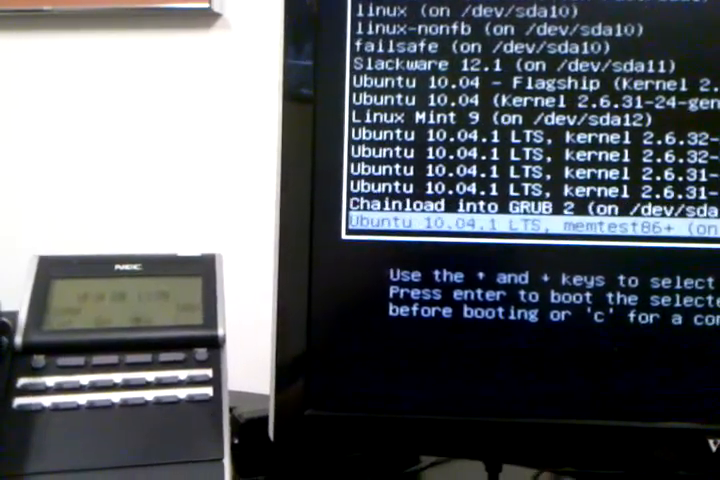
pyautogui.press('up')
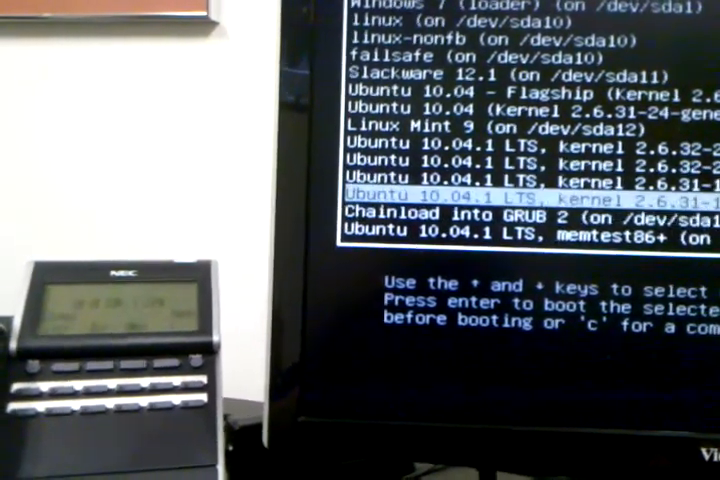
pyautogui.press('up')
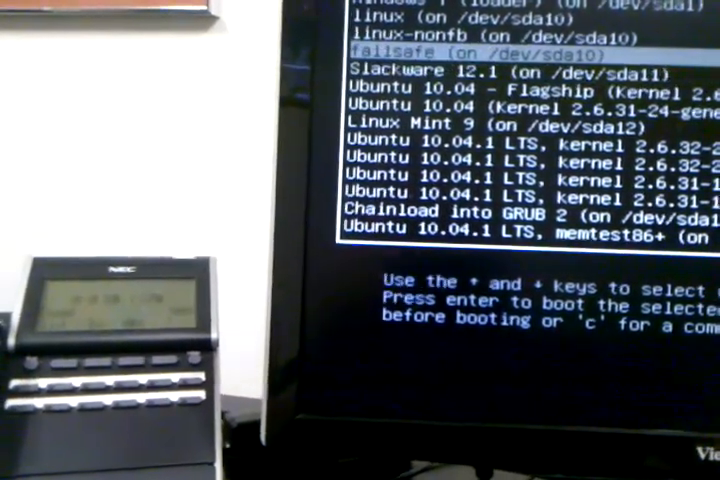